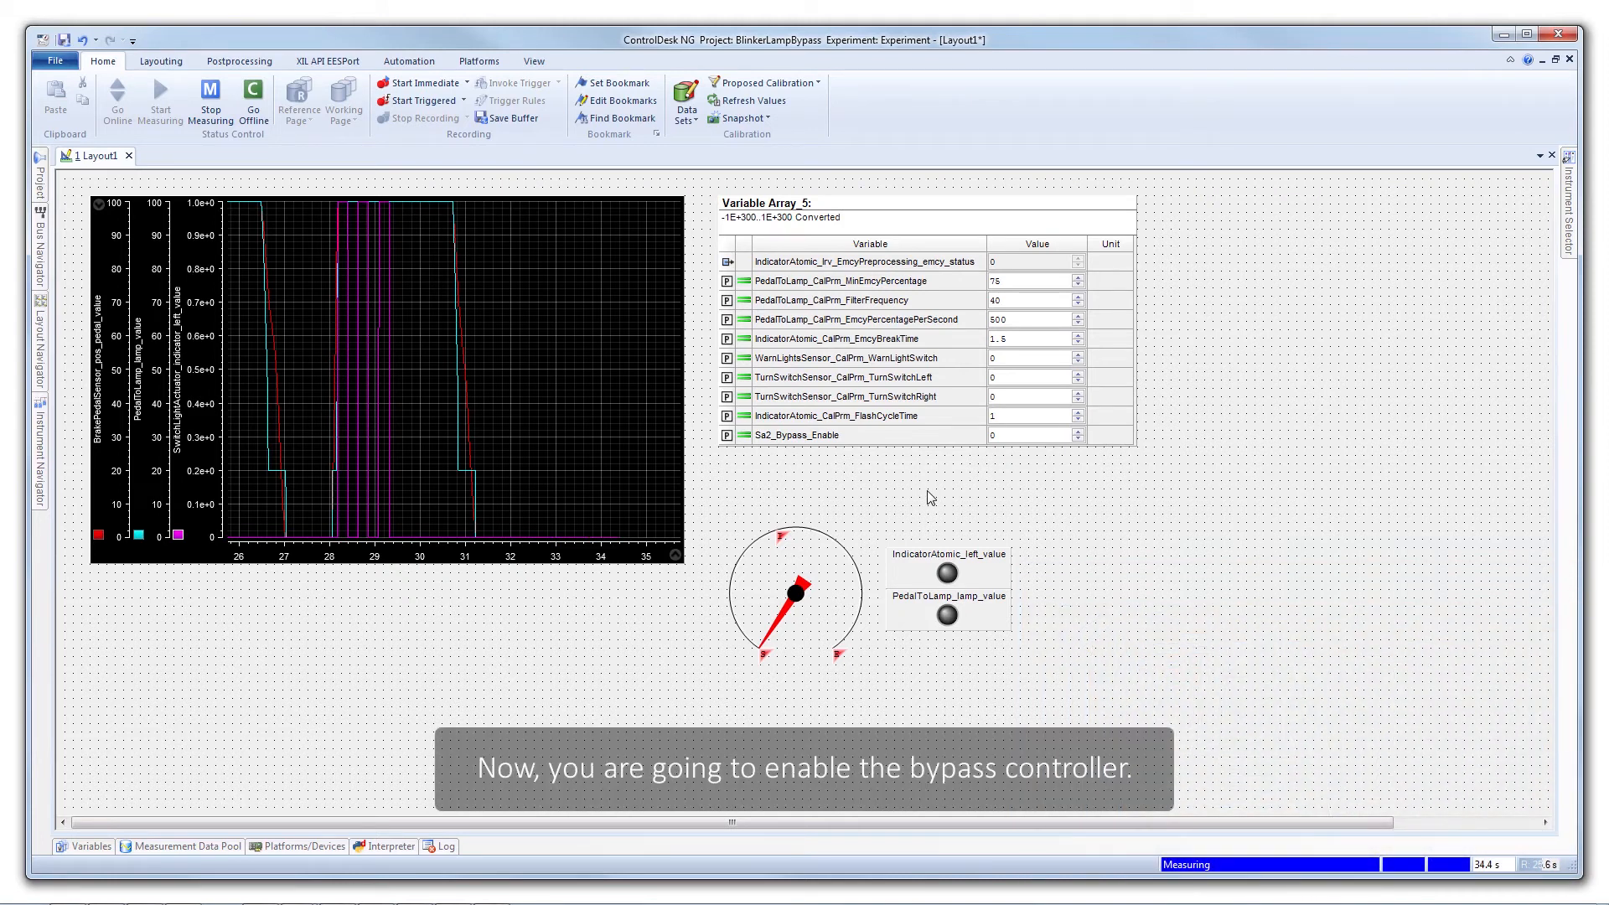
# Step: Enter 1 as the Sa2_Bypass_Enable value in Variable Array_5 during live measurement
pyautogui.click(1031, 434)
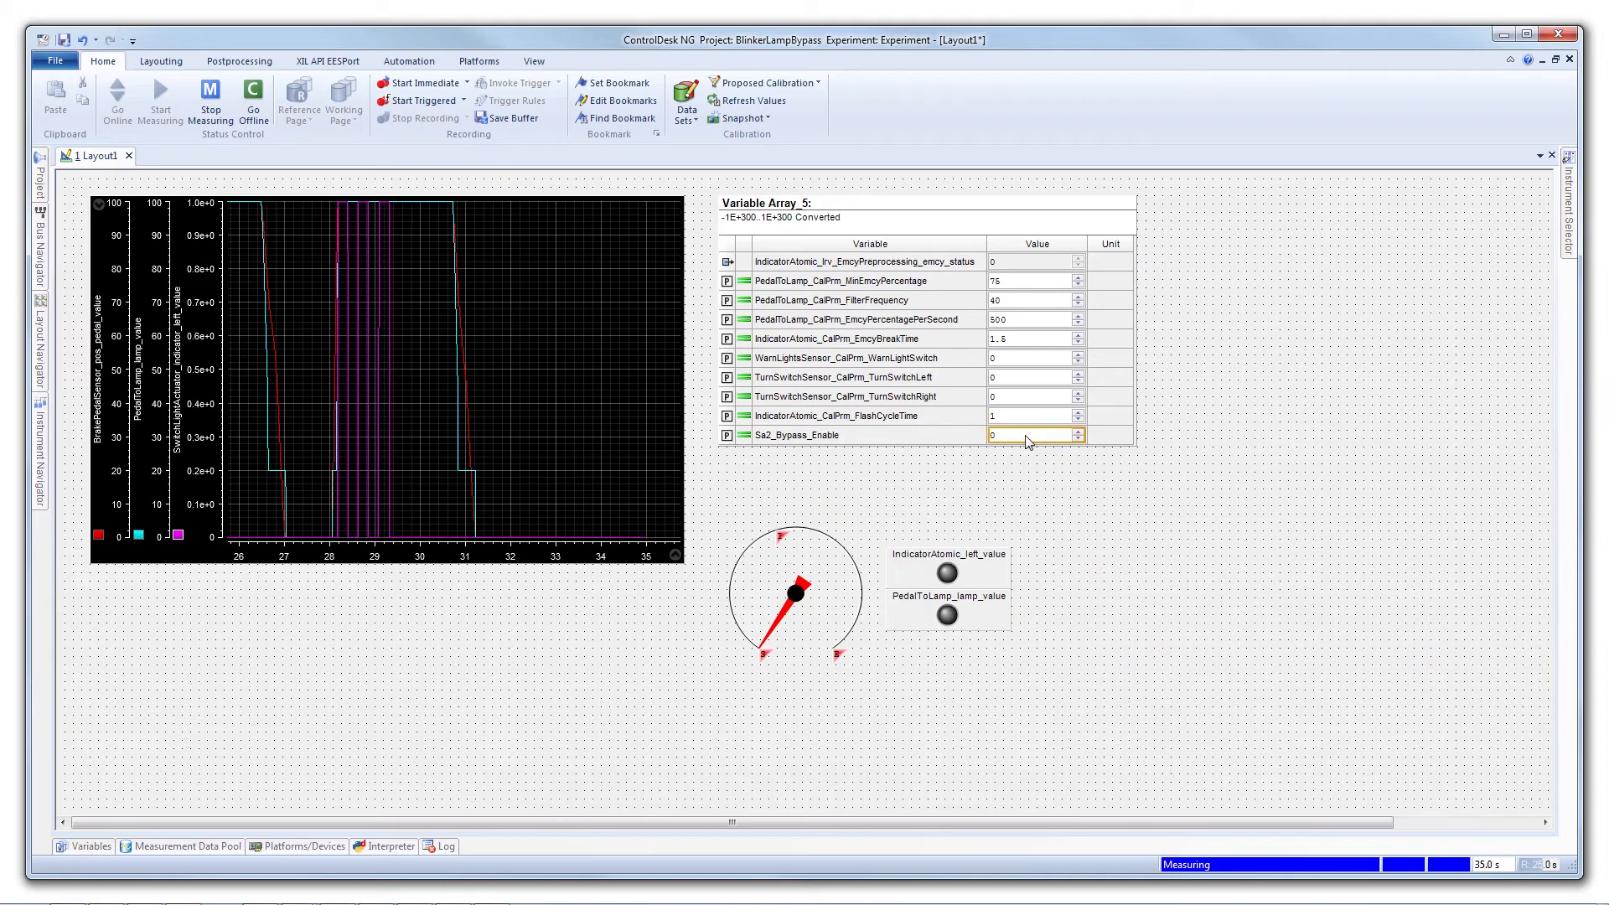
pyautogui.click(1026, 434)
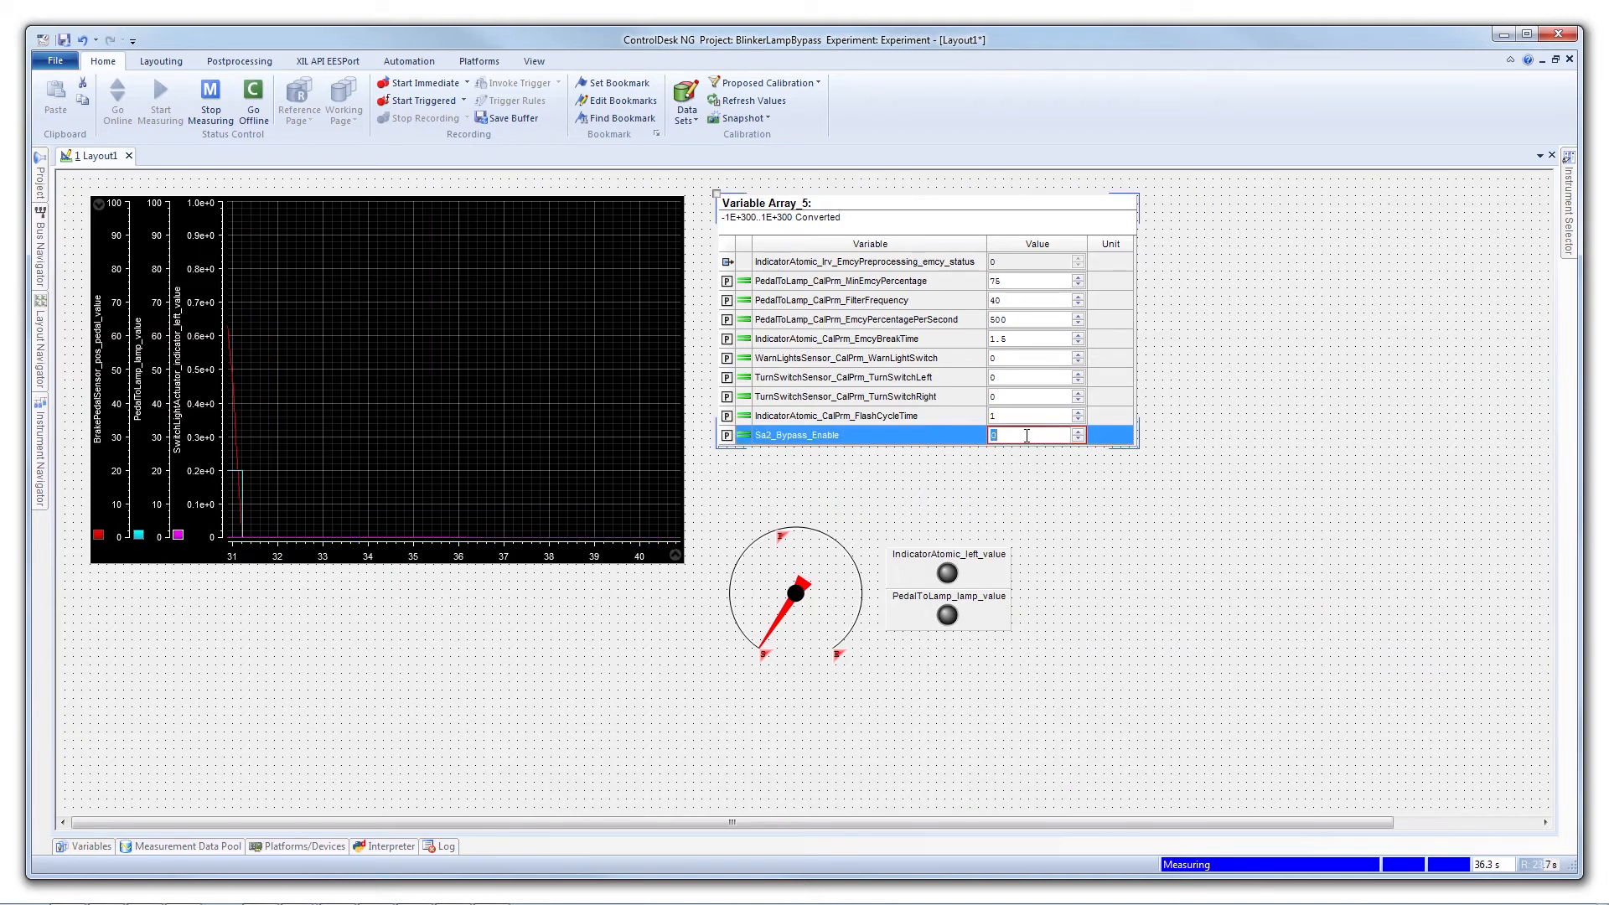
pyautogui.write('1')
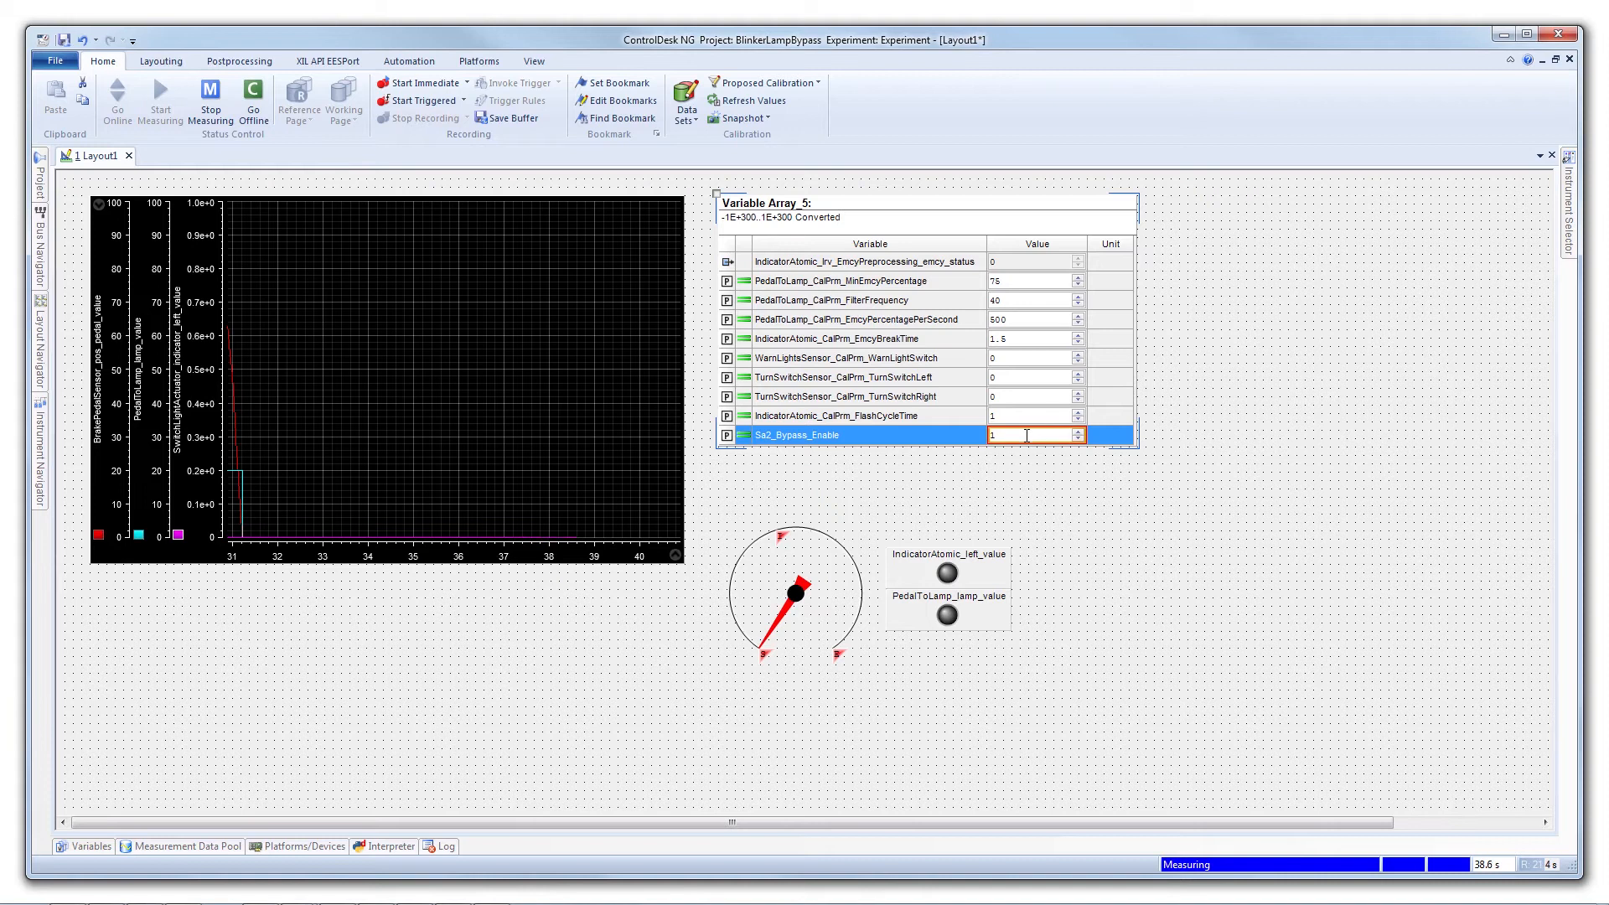